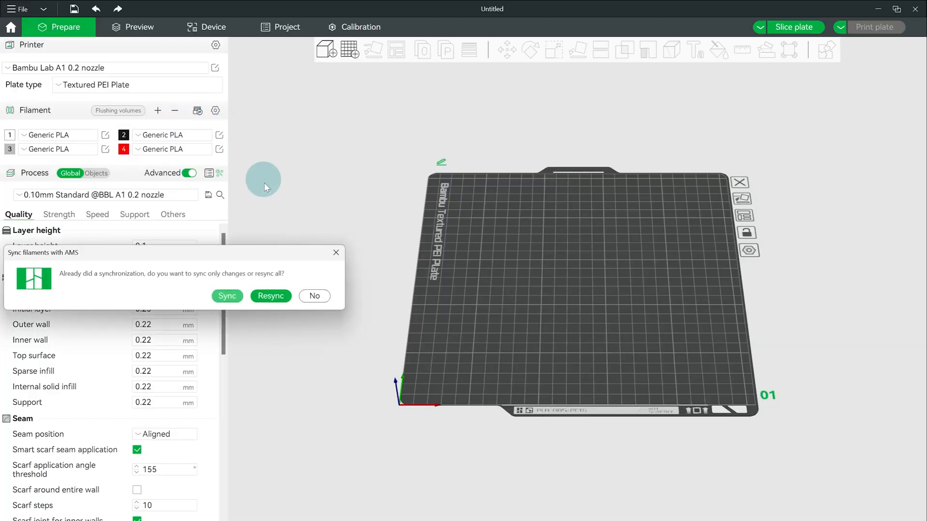
Open the AMS lite Top Mount Screws Kit product page from the A1 accessories listing.
{"action": "left_click", "coordinate": [227, 296]}
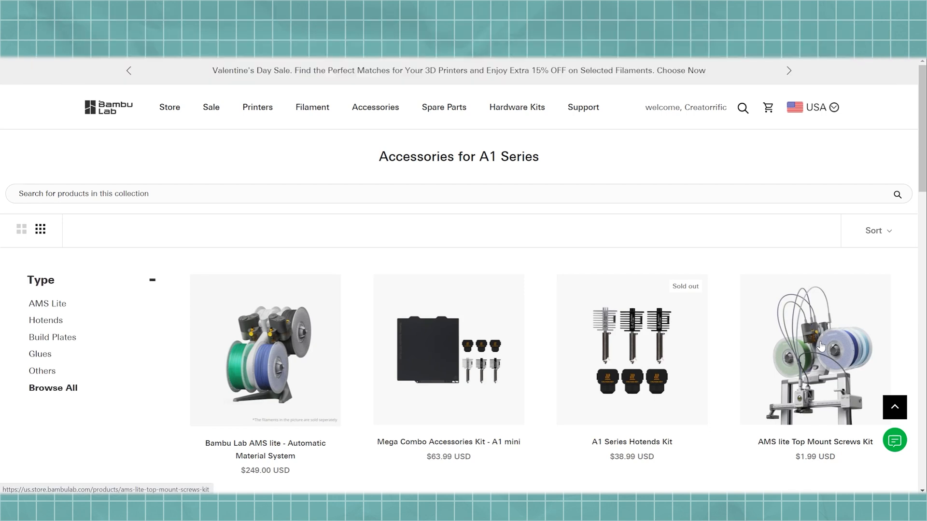
{"action": "left_click", "coordinate": [815, 350]}
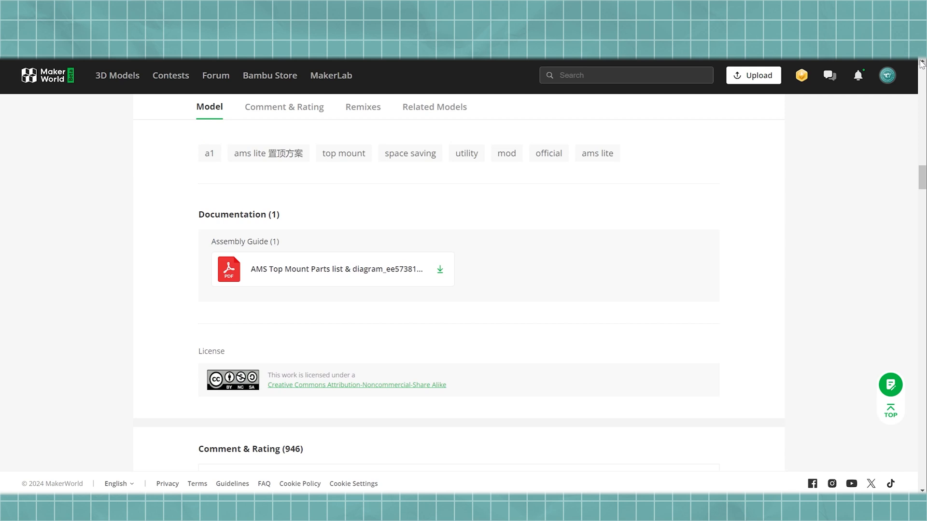
Scroll the MakerWorld model page to the AMS lite Top Mount Installation Tutorial video.
{"action": "scroll", "scroll_direction": "up", "scroll_amount": 3}
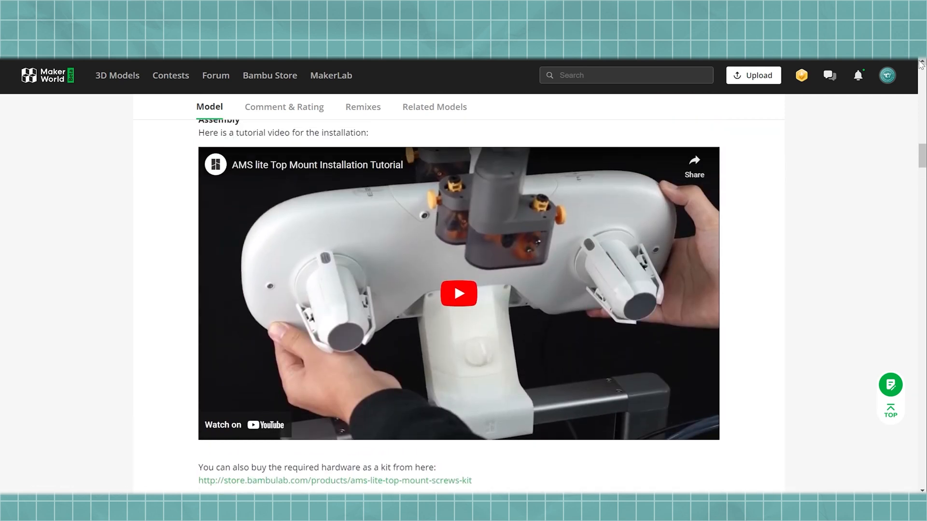